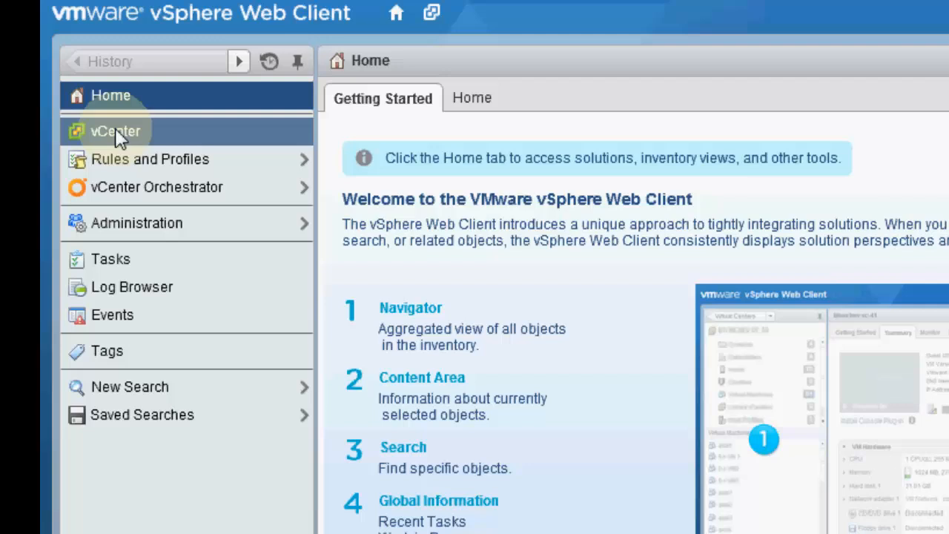
- Navigate the vCenter networking inventory to the LABVM port group under dvSwitch01
left_click(115, 131)
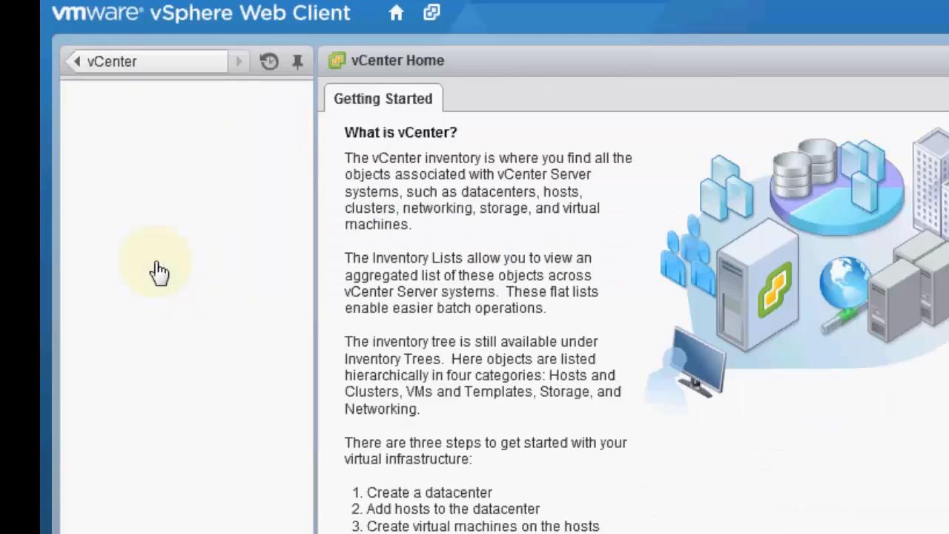
left_click(276, 92)
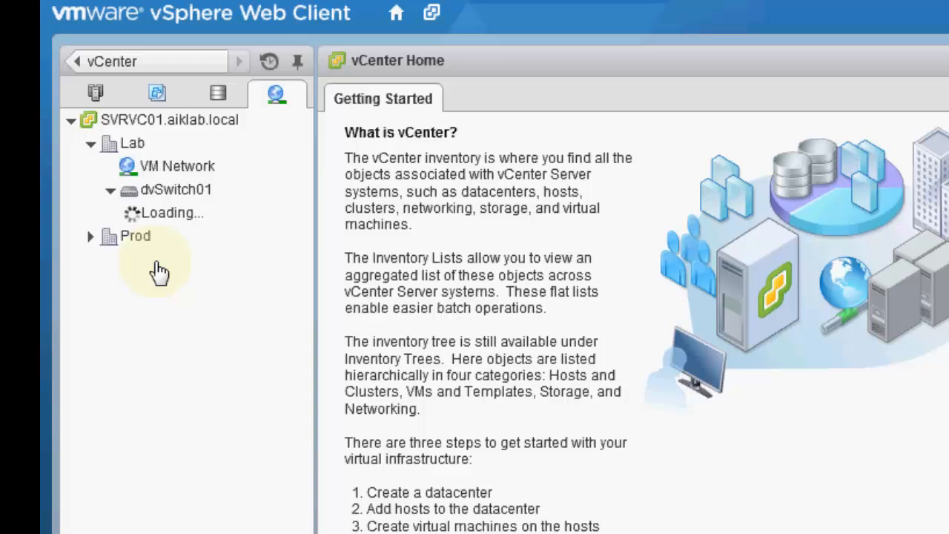
left_click(181, 258)
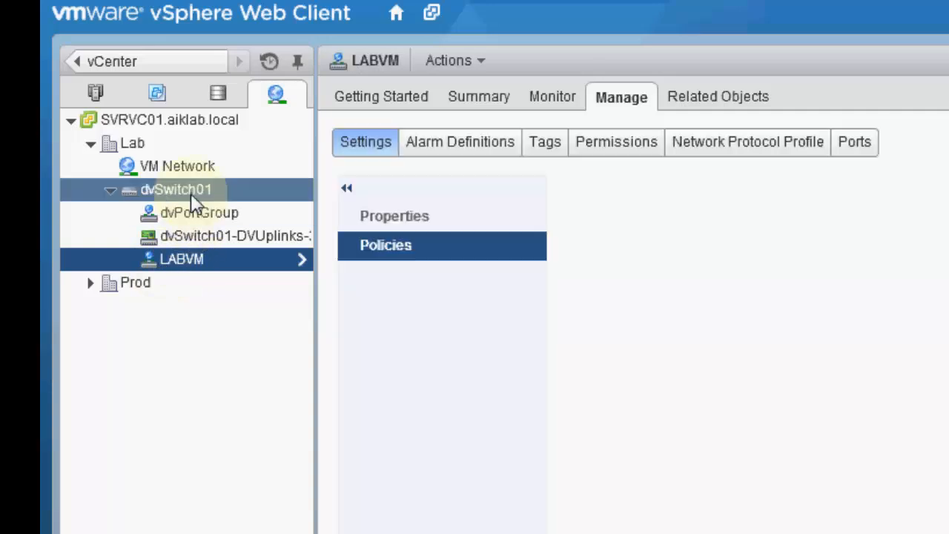
left_click(236, 236)
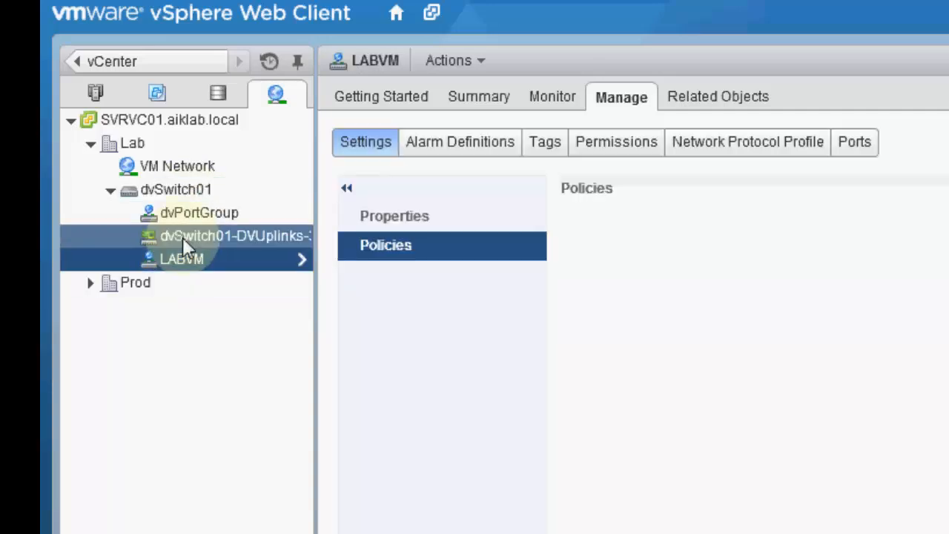
left_click(181, 258)
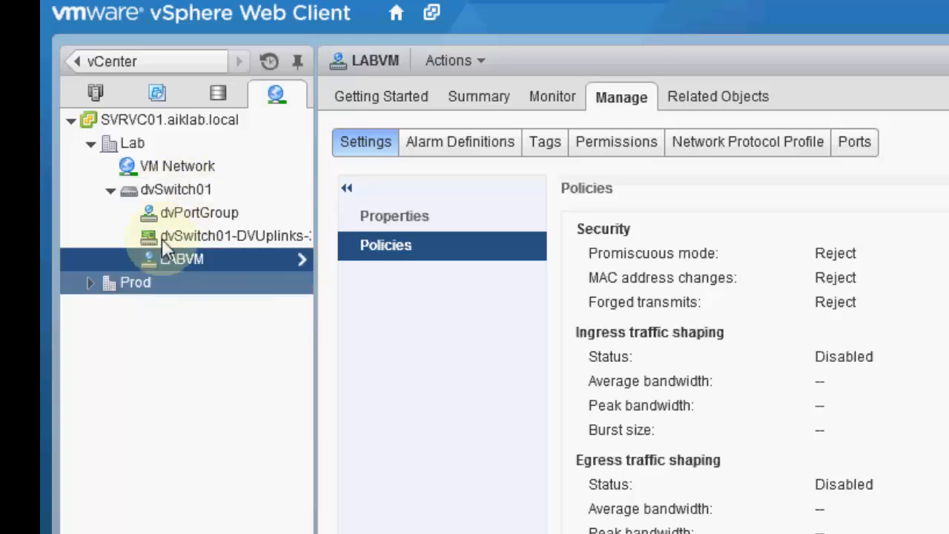
- Show LABVM's Manage > Settings > Policies and reveal the VLAN section (type None)
left_click(175, 190)
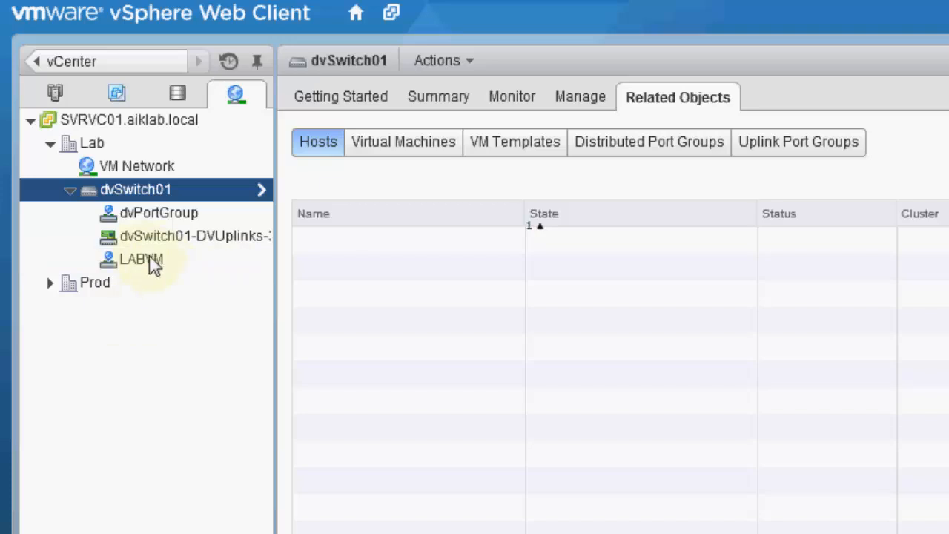
left_click(139, 258)
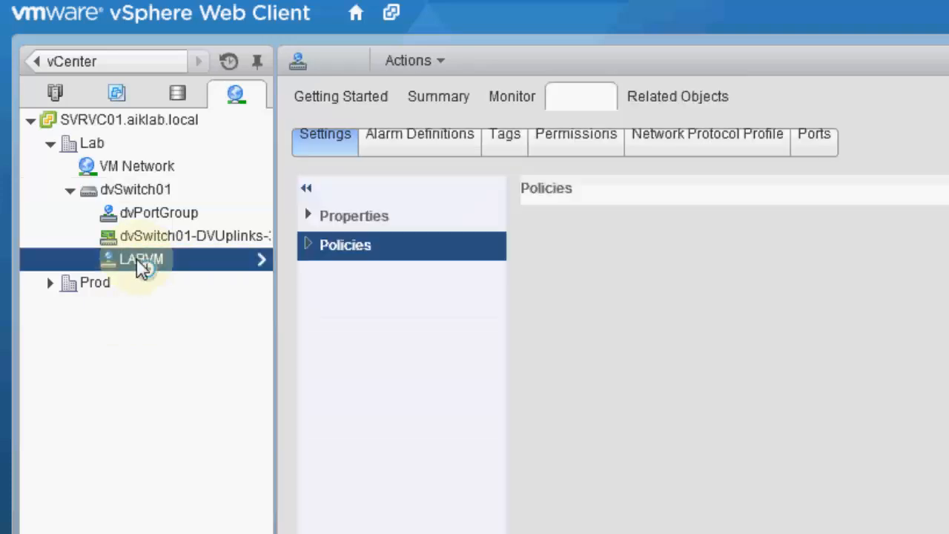
left_click(139, 258)
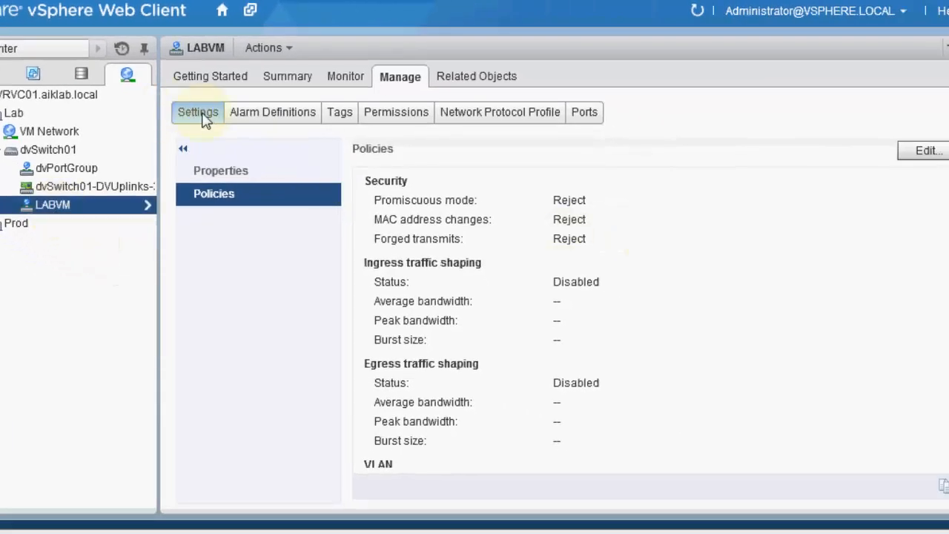
left_click(214, 193)
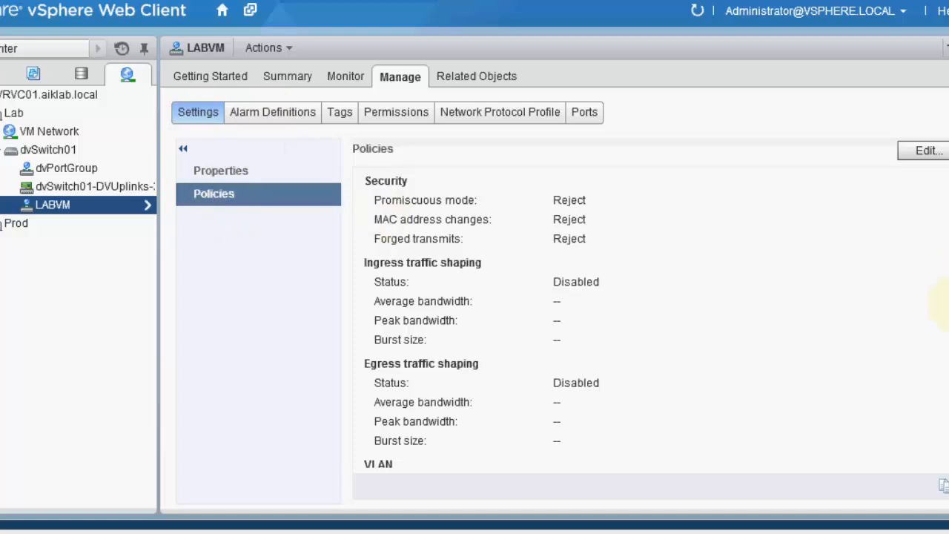
scroll("down", 3)
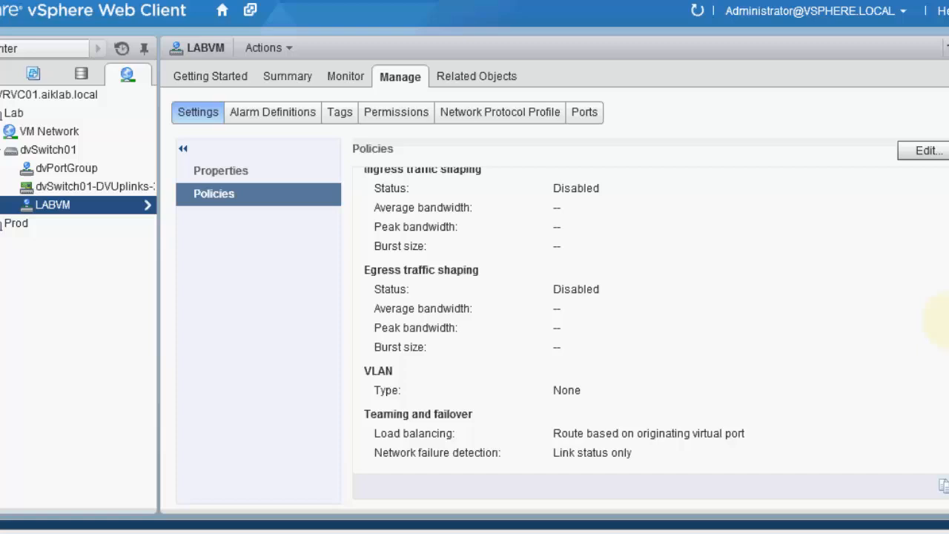
mouse_move(827, 328)
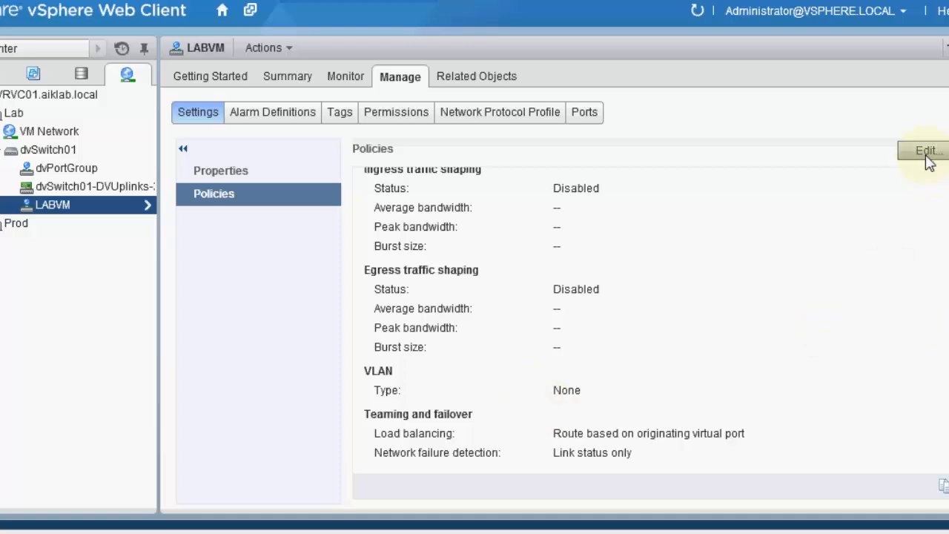
- Edit LABVM's settings to VLAN type VLAN with VLAN ID 1 and apply
left_click(925, 151)
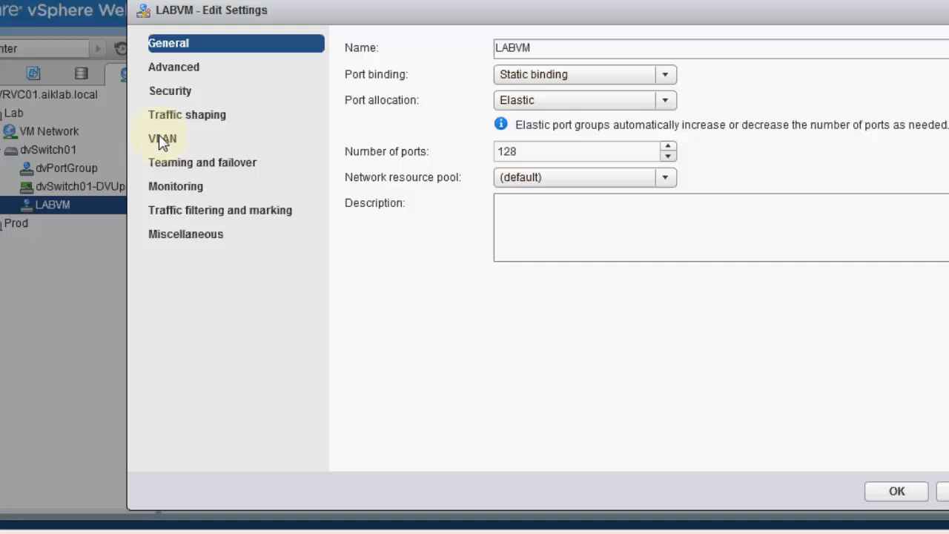
left_click(164, 140)
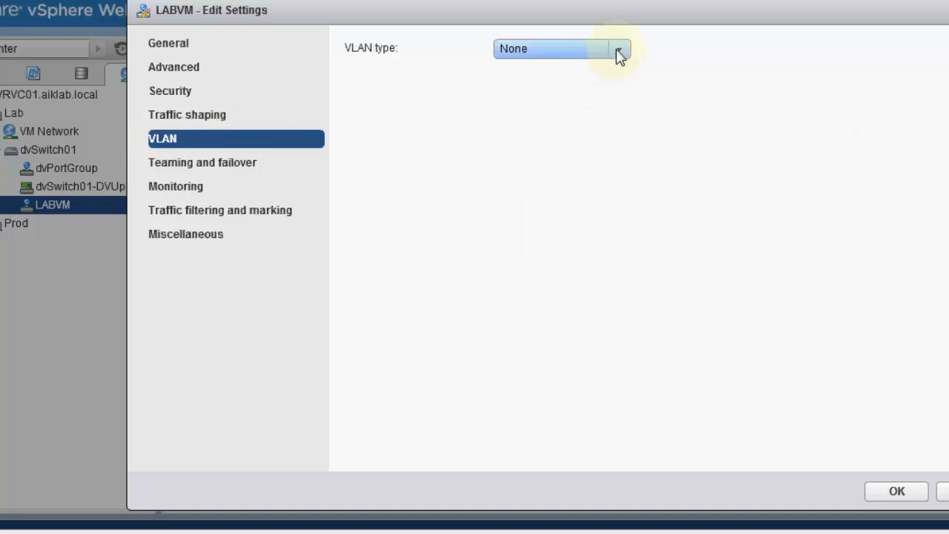
left_click(620, 48)
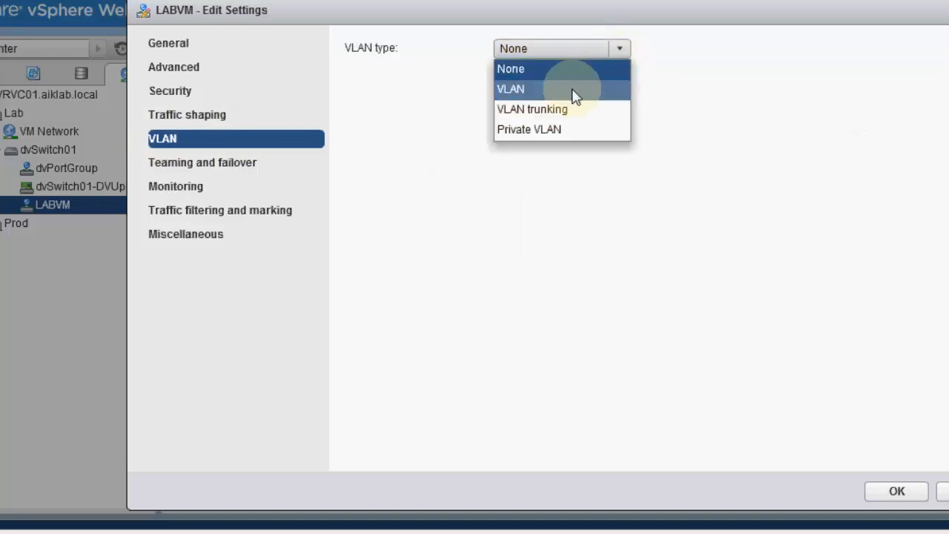
left_click(510, 89)
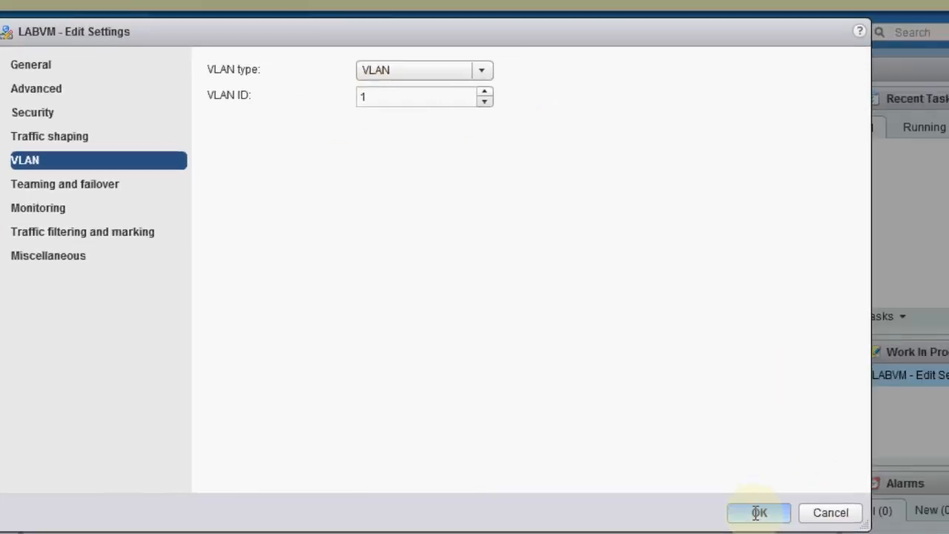
left_click(759, 514)
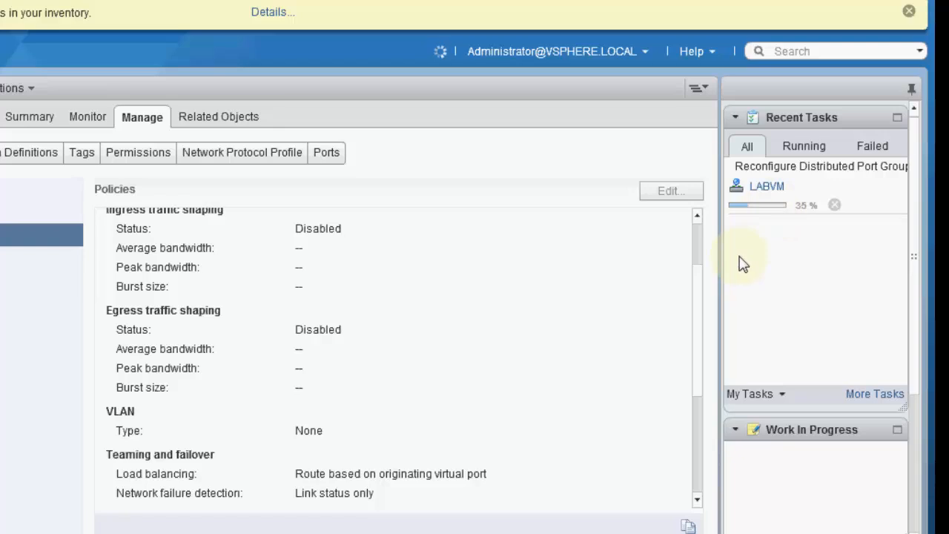
- Verify LABVM's policies show VLAN ID 1, then select dvSwitch01 to view its related hosts
scroll("up", 3)
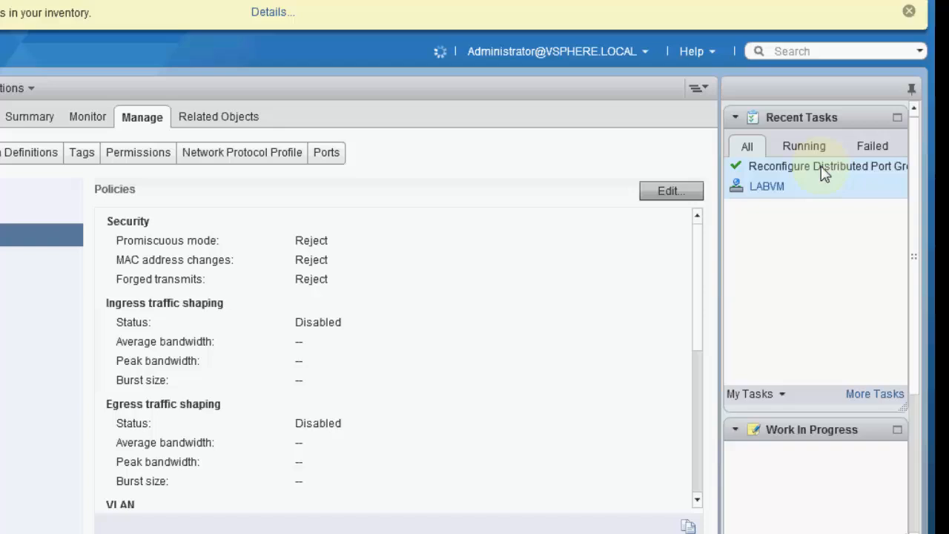
scroll("down", 3)
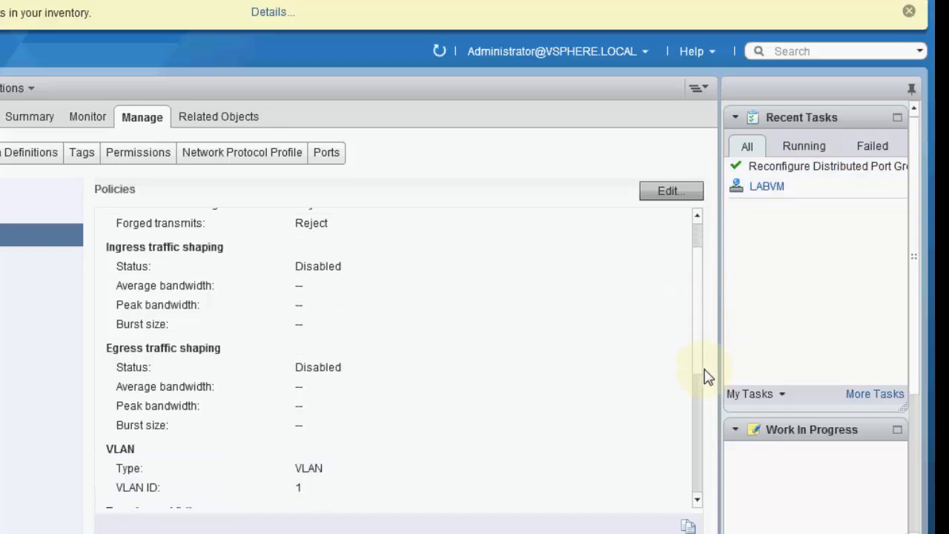
scroll("down", 3)
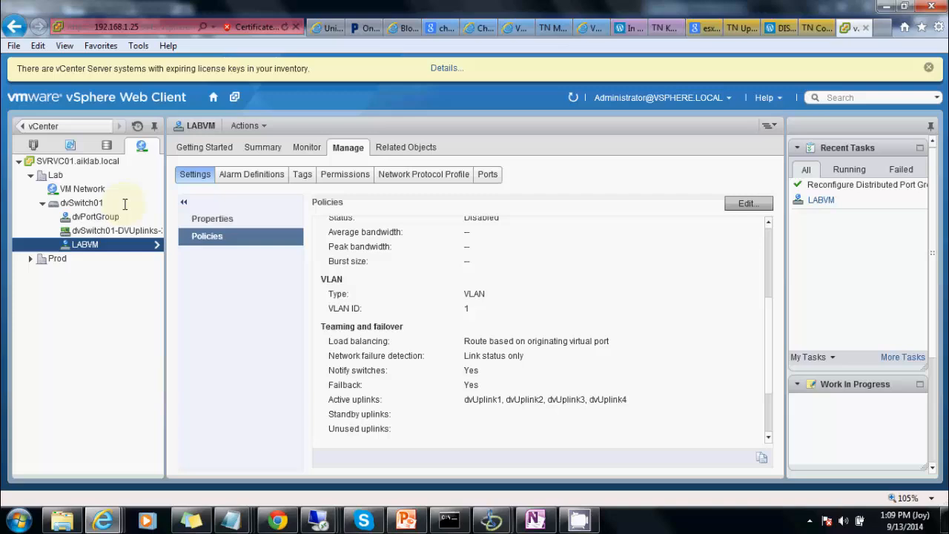
left_click(80, 202)
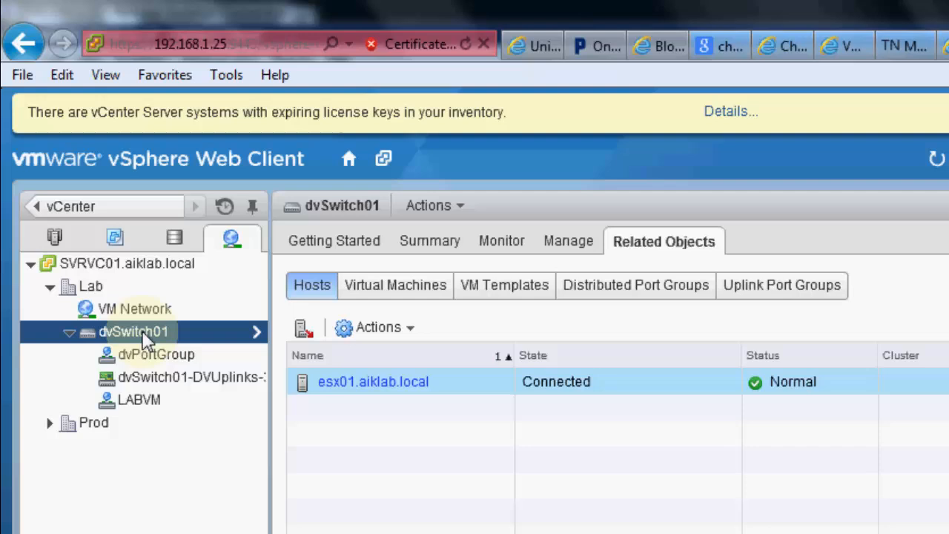
mouse_move(463, 219)
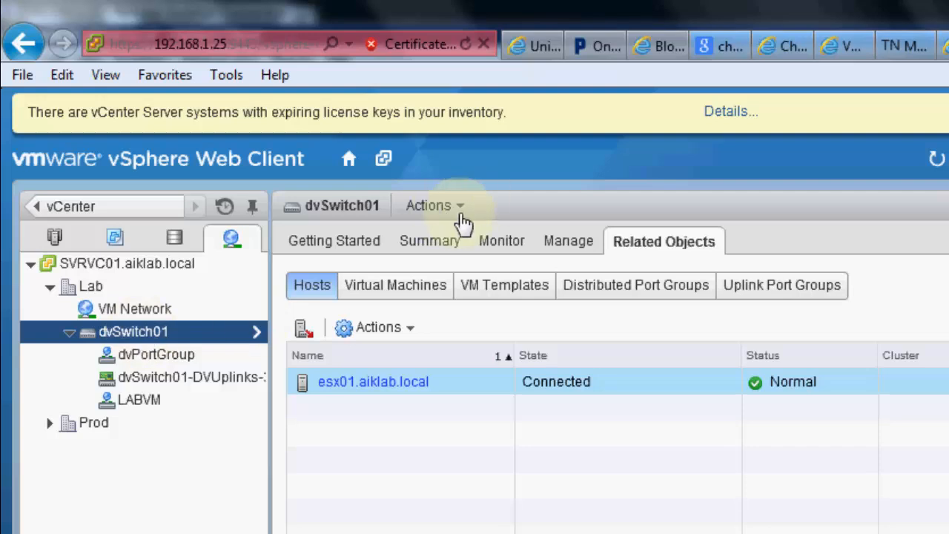
- Launch Export Configuration for dvSwitch01 from Actions > All vCenter Actions
left_click(436, 204)
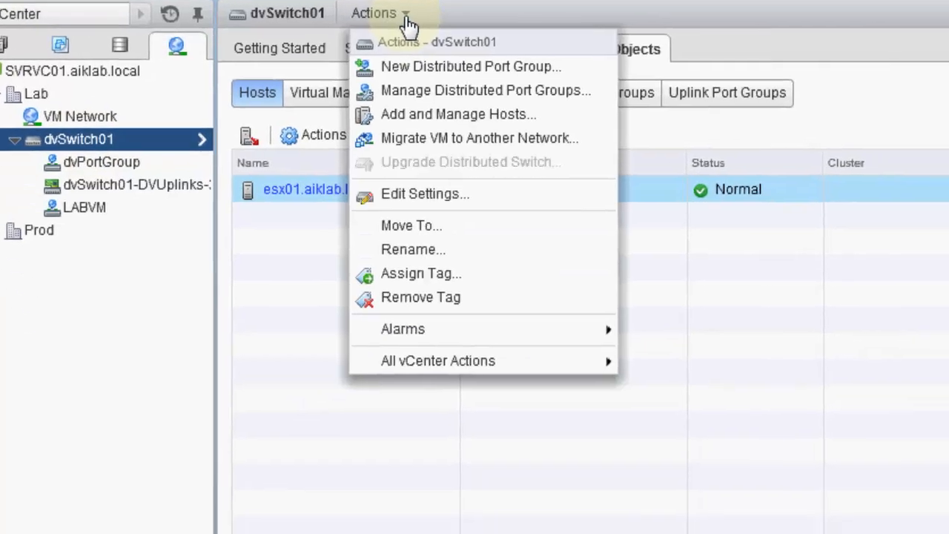
mouse_move(437, 360)
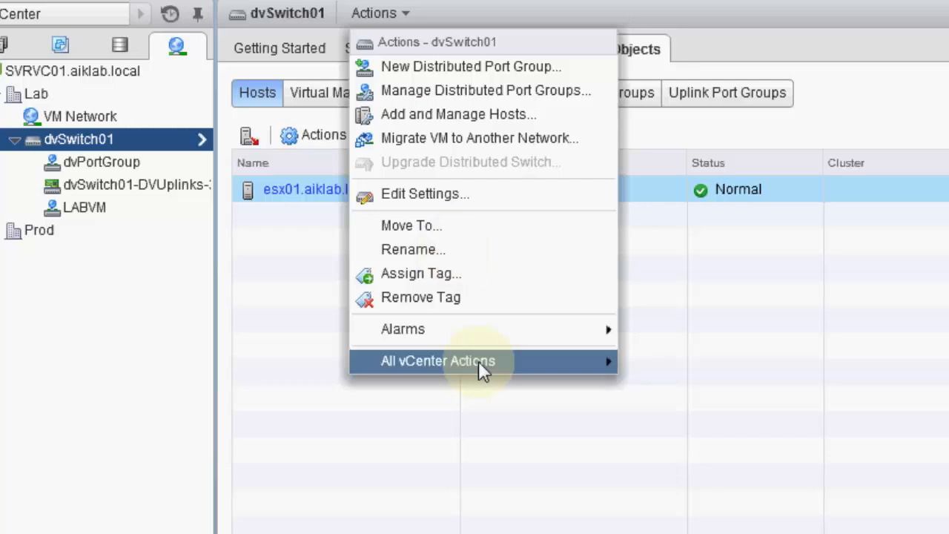
mouse_move(438, 360)
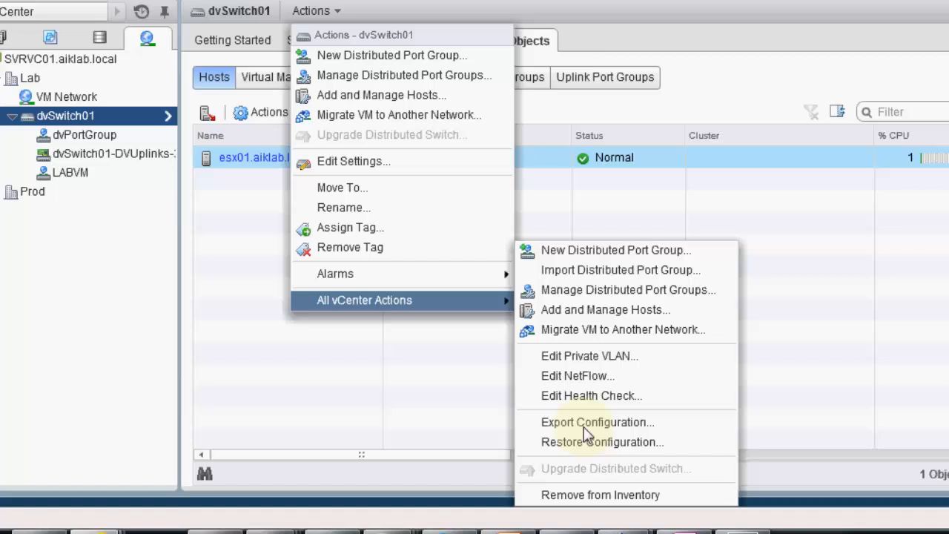
mouse_move(596, 421)
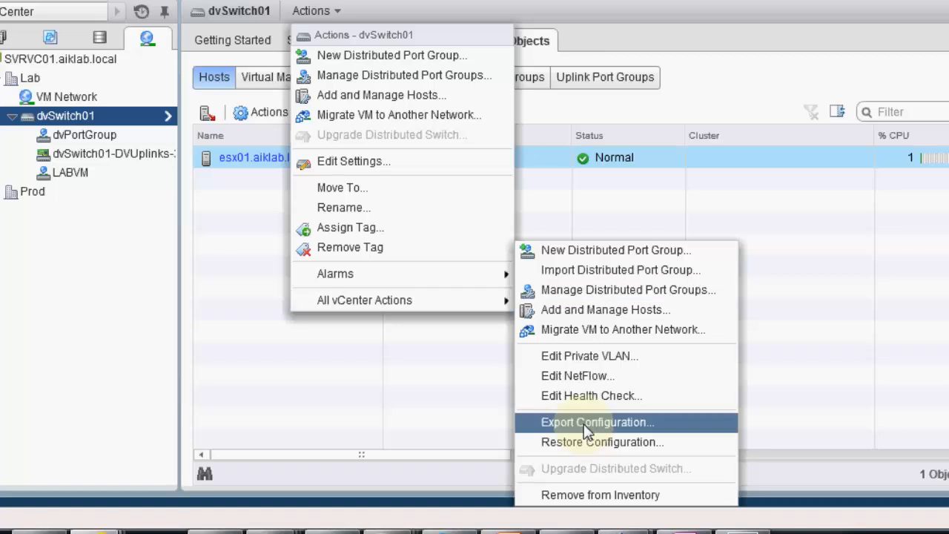
left_click(597, 421)
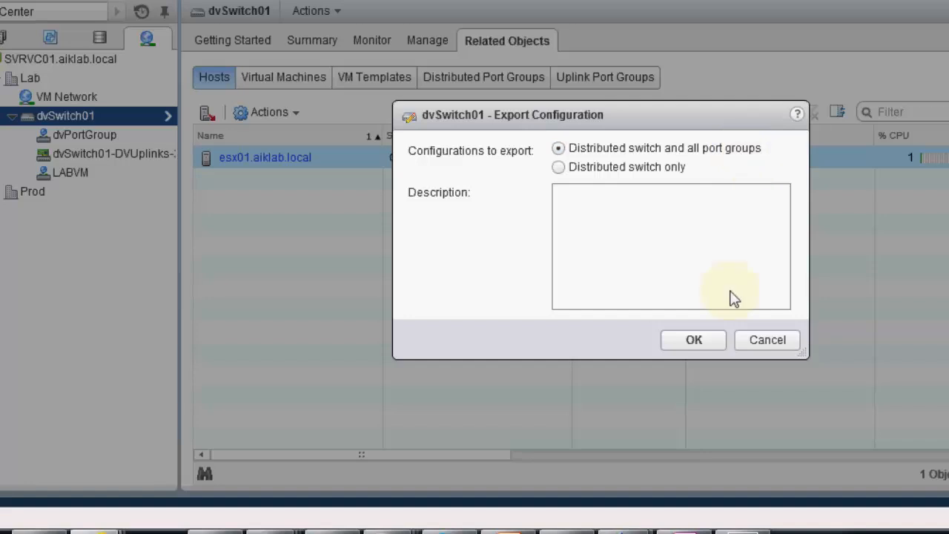
- Export the switch and all port groups, saving the file as 'new backup' in the vmbackup folder
left_click(694, 340)
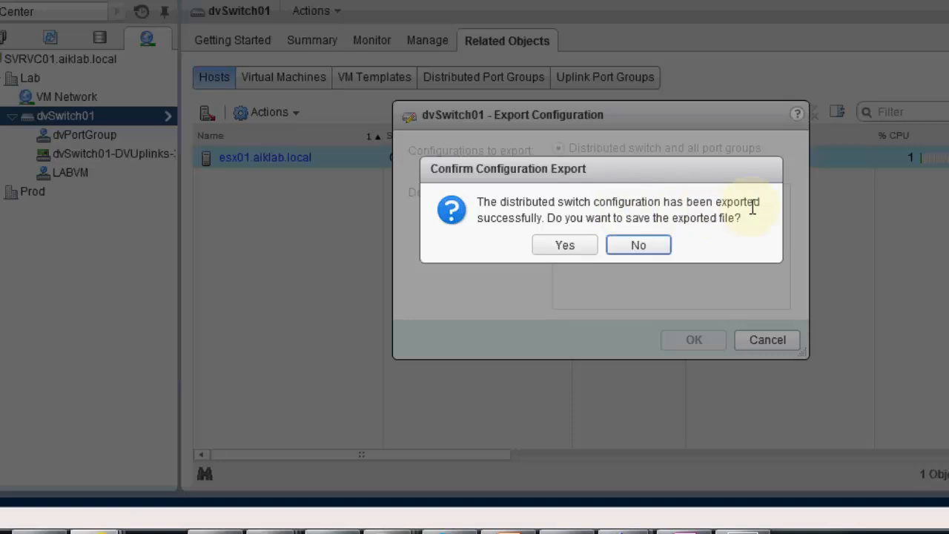
mouse_move(581, 217)
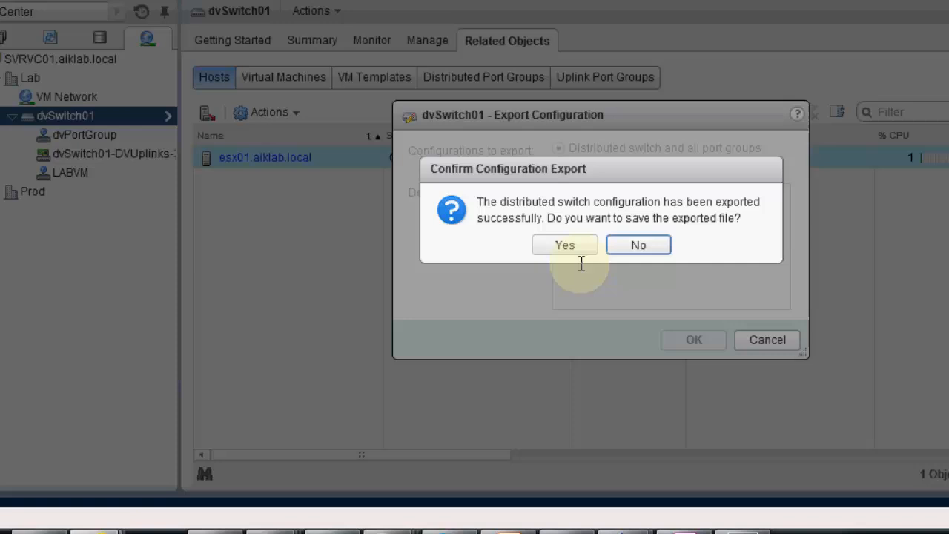
left_click(563, 245)
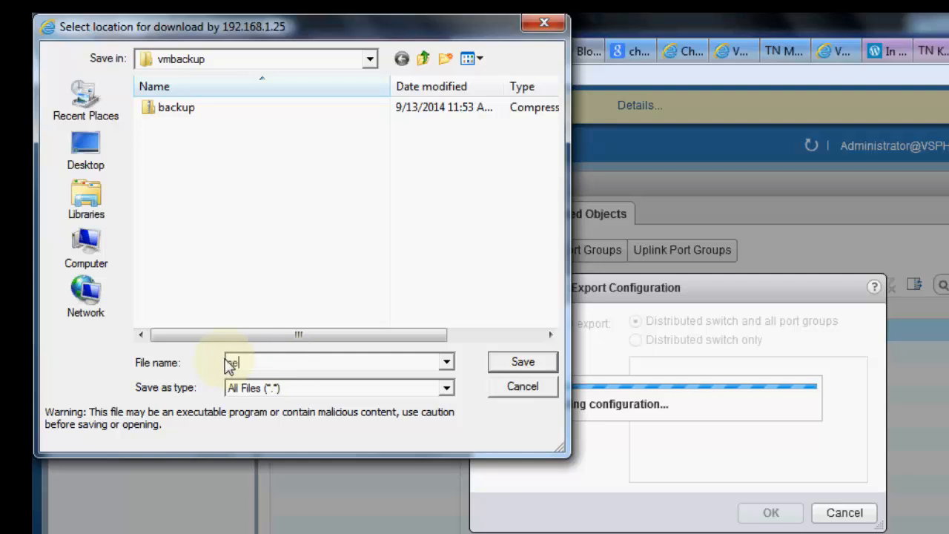
type("new backup")
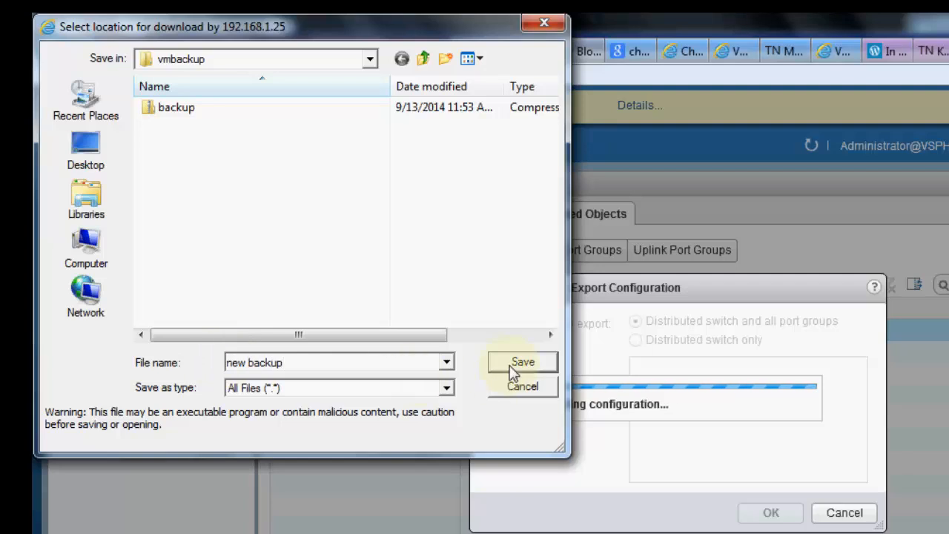
left_click(522, 362)
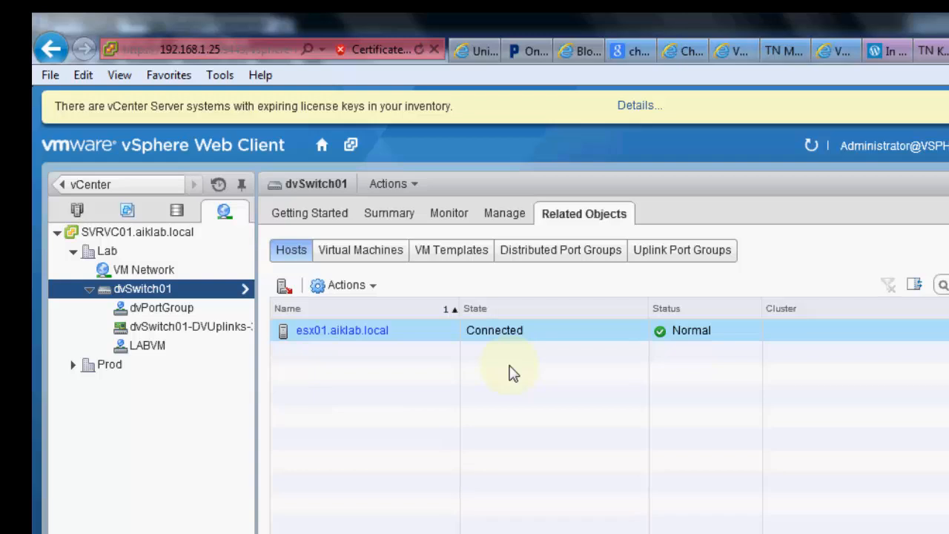
- Edit LABVM's settings to set VLAN type to None and apply the change
left_click(145, 345)
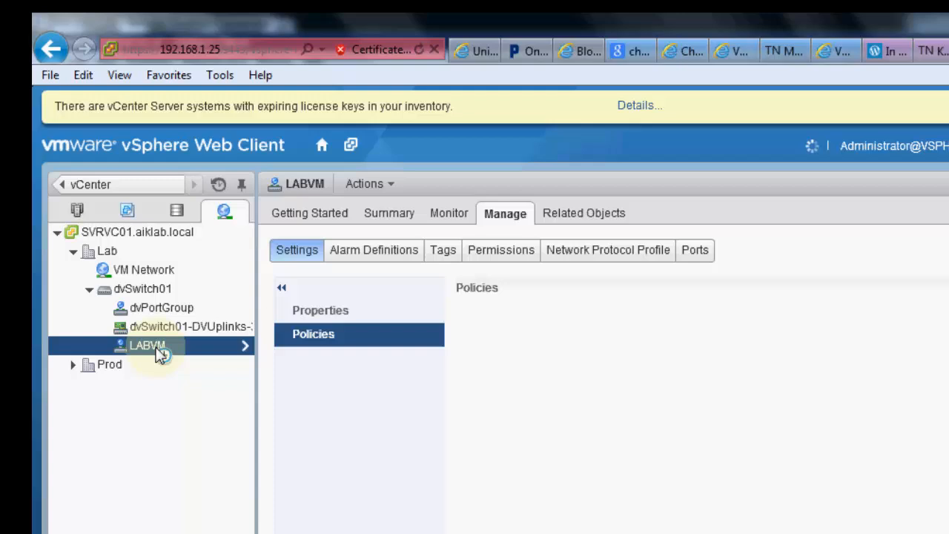
left_click(313, 334)
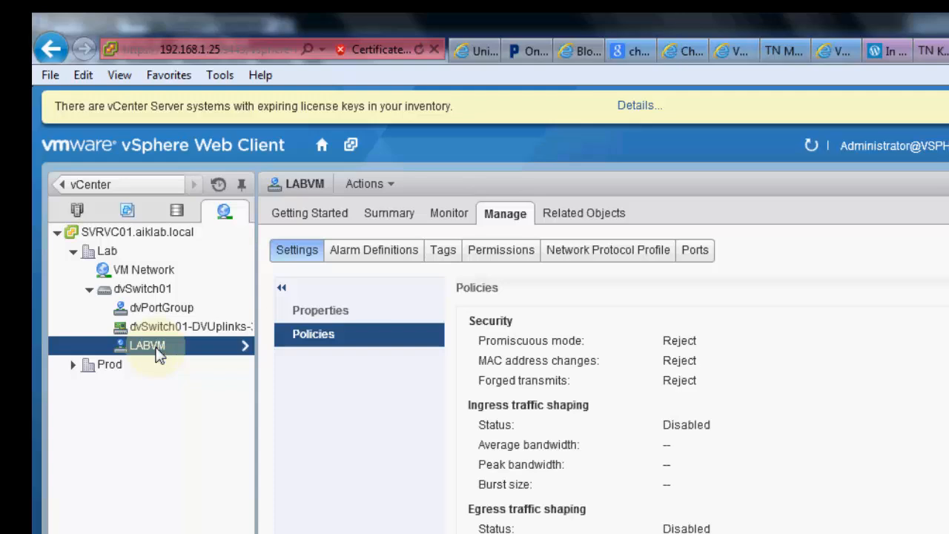
left_click(673, 151)
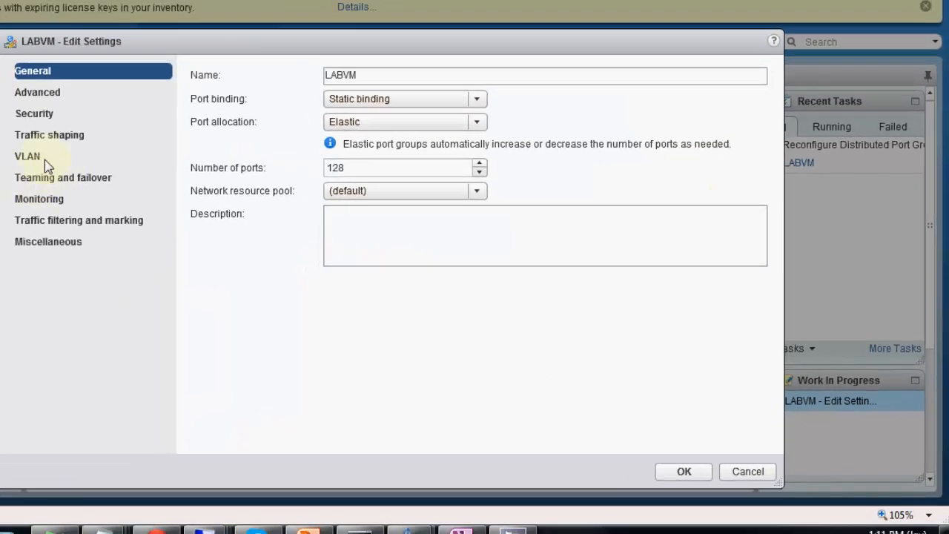
left_click(26, 157)
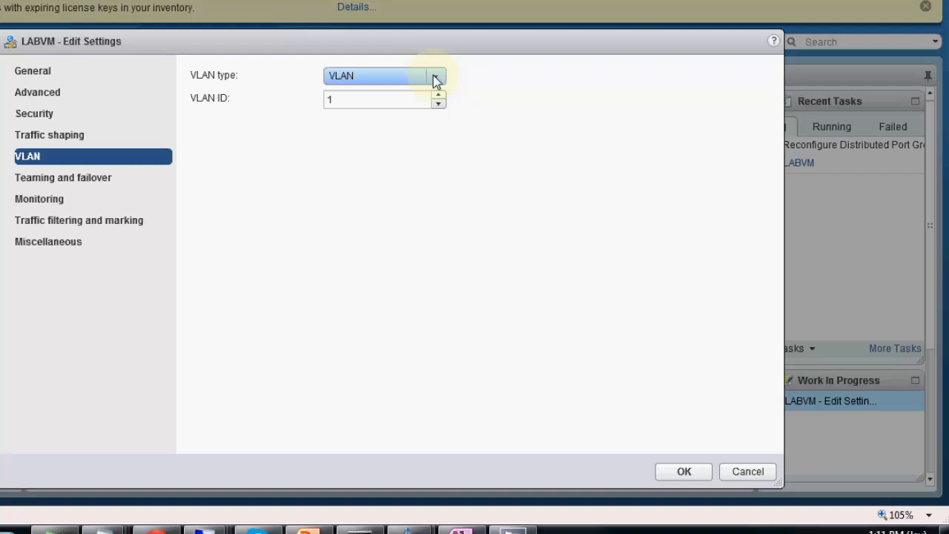
left_click(436, 75)
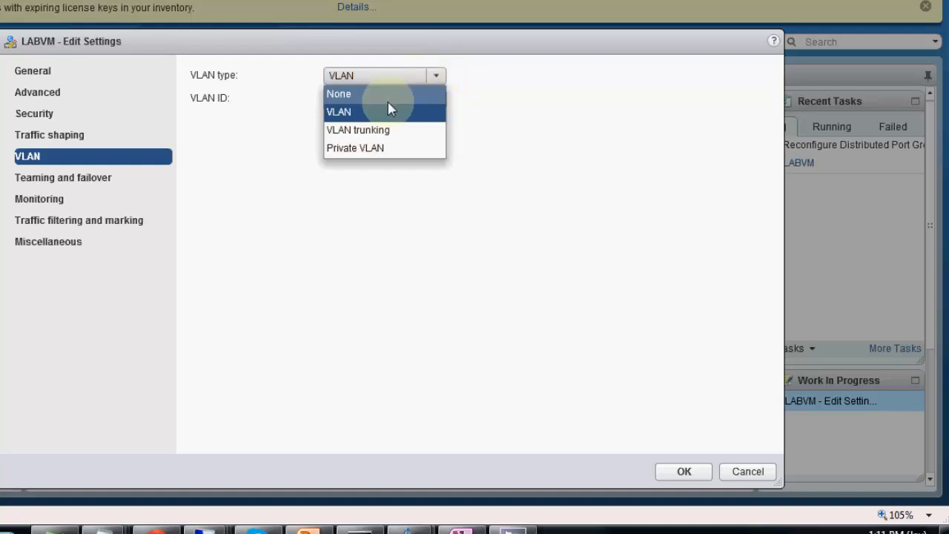
left_click(338, 94)
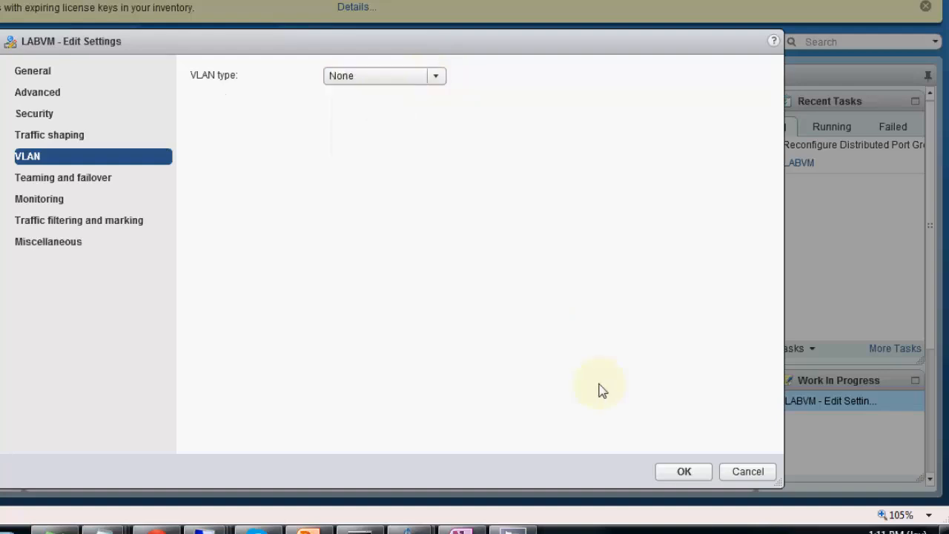
left_click(683, 472)
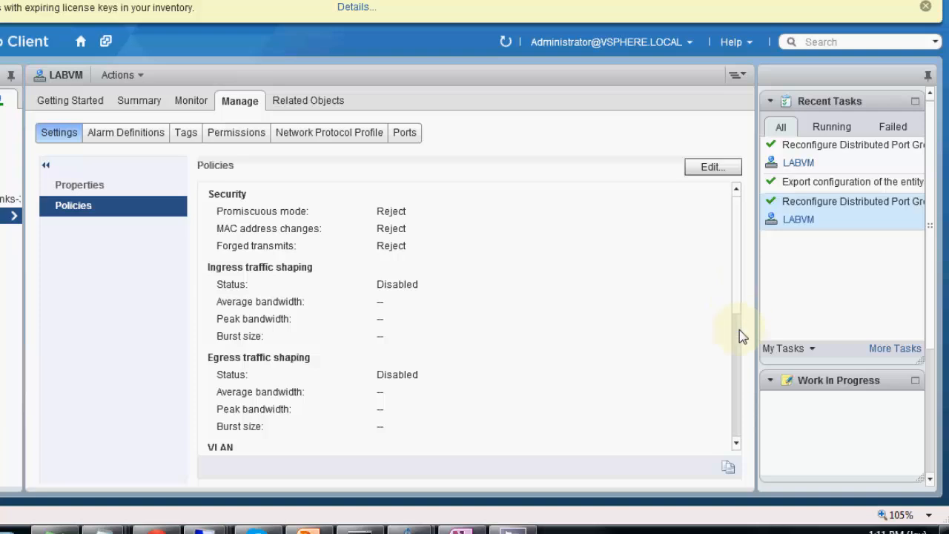
scroll("down", 3)
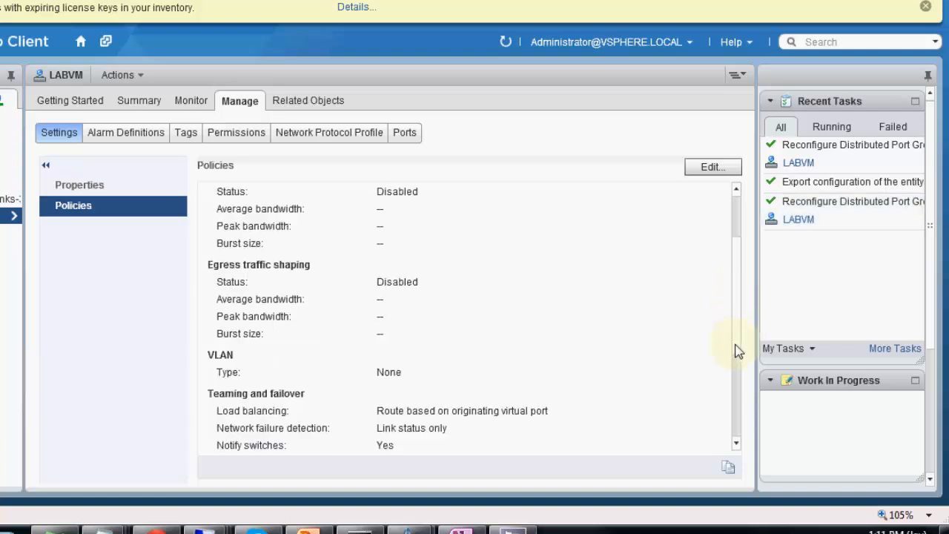
scroll("down", 3)
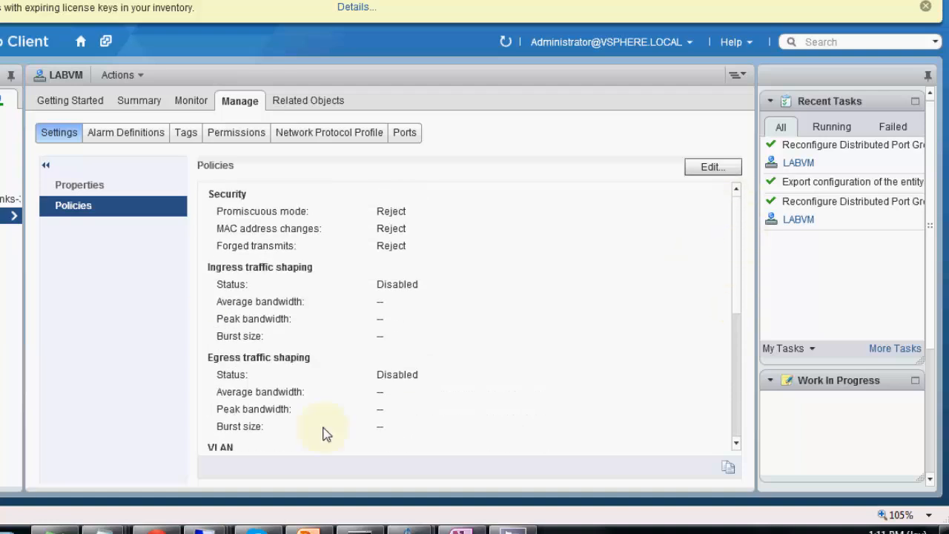
mouse_move(670, 442)
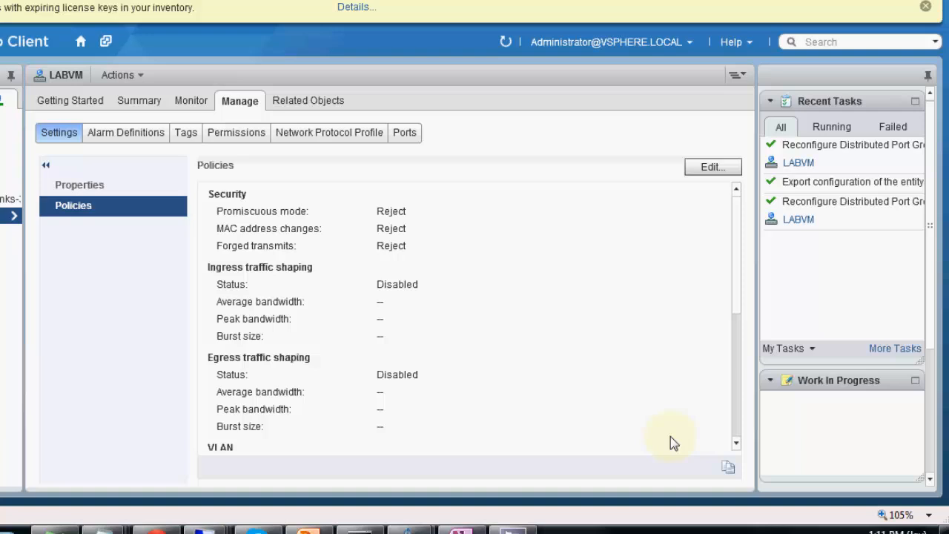
mouse_move(467, 332)
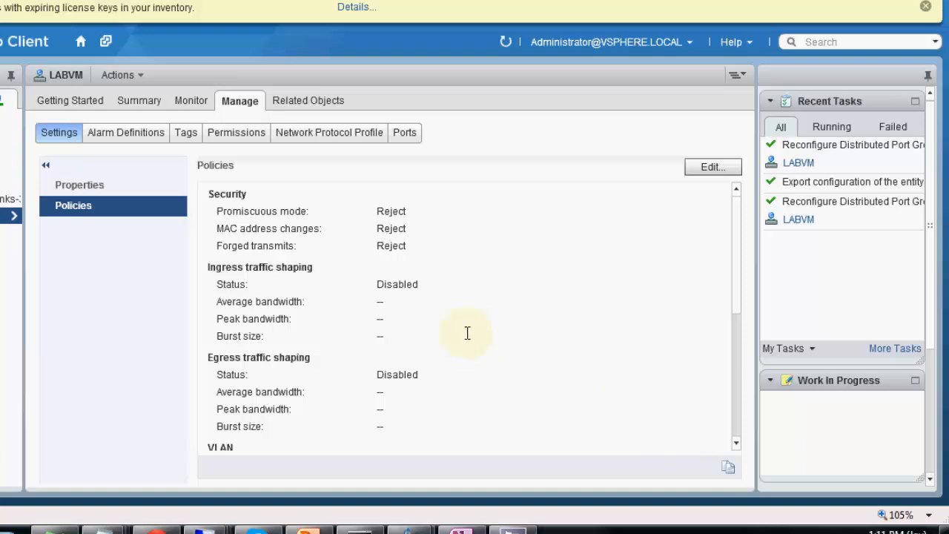
mouse_move(476, 329)
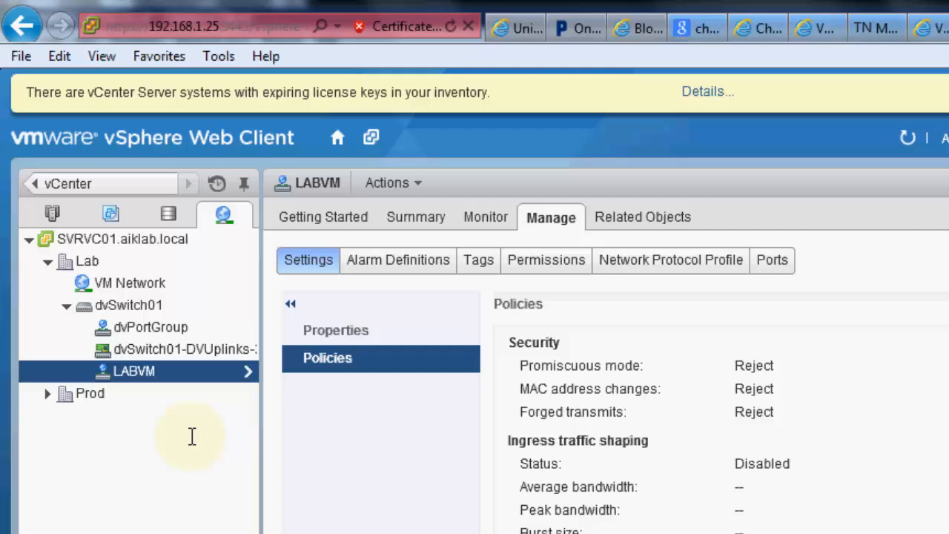
- Launch Restore Configuration for dvSwitch01 from Actions > All vCenter Actions
left_click(127, 305)
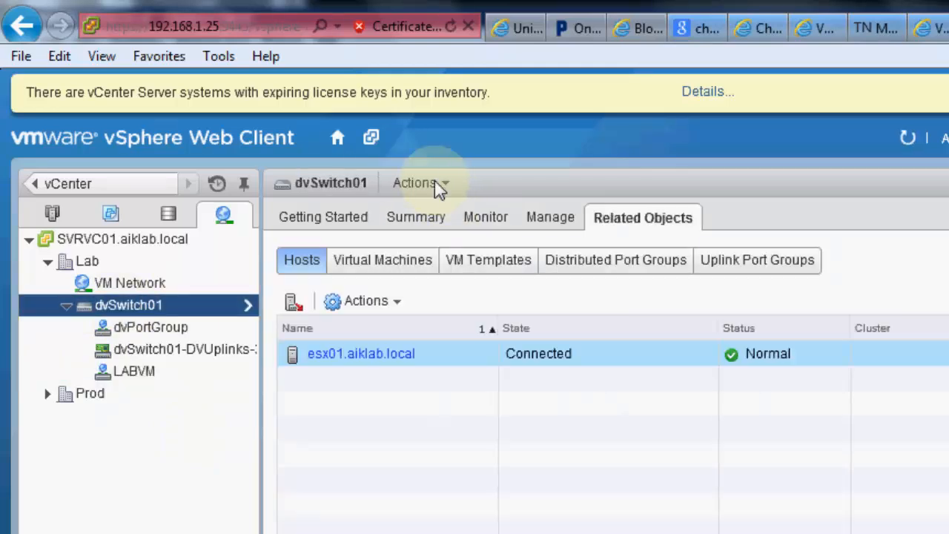
left_click(415, 184)
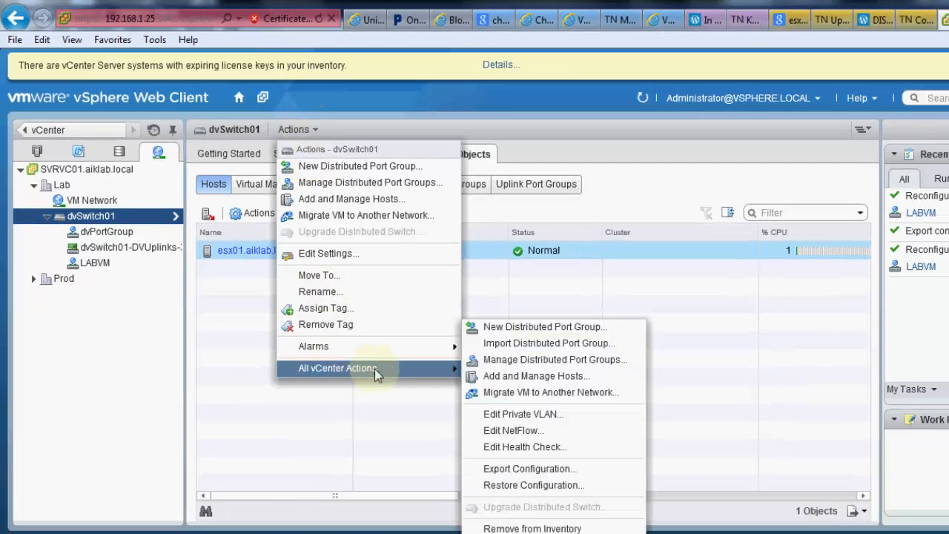
mouse_move(519, 485)
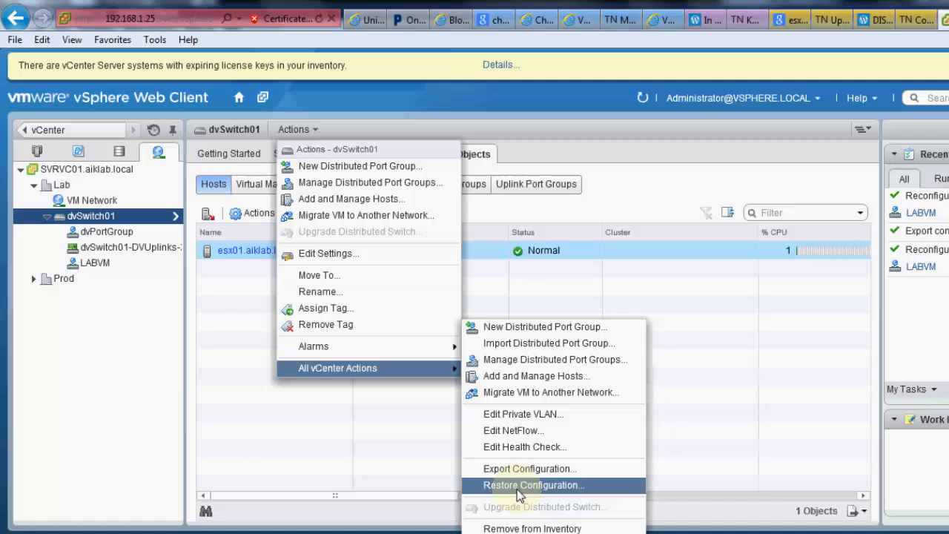
left_click(534, 485)
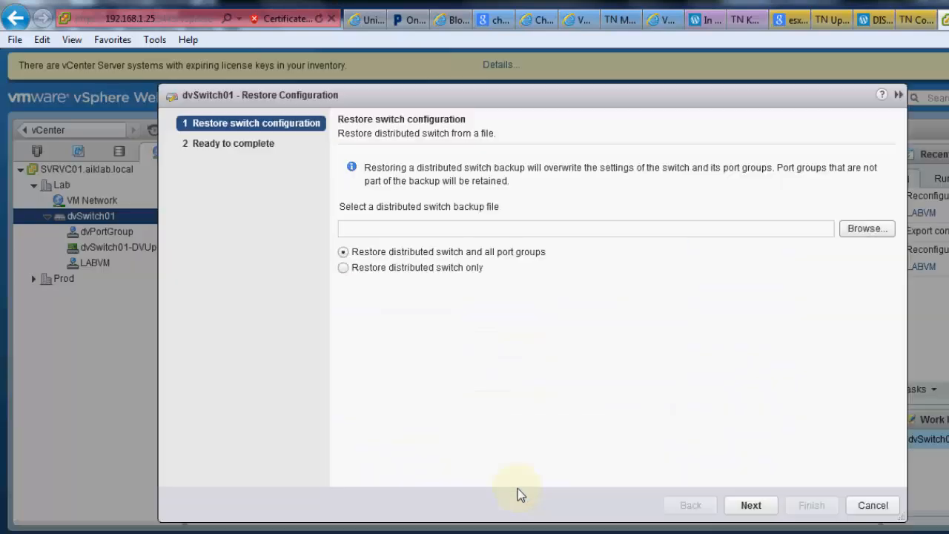
mouse_move(386, 219)
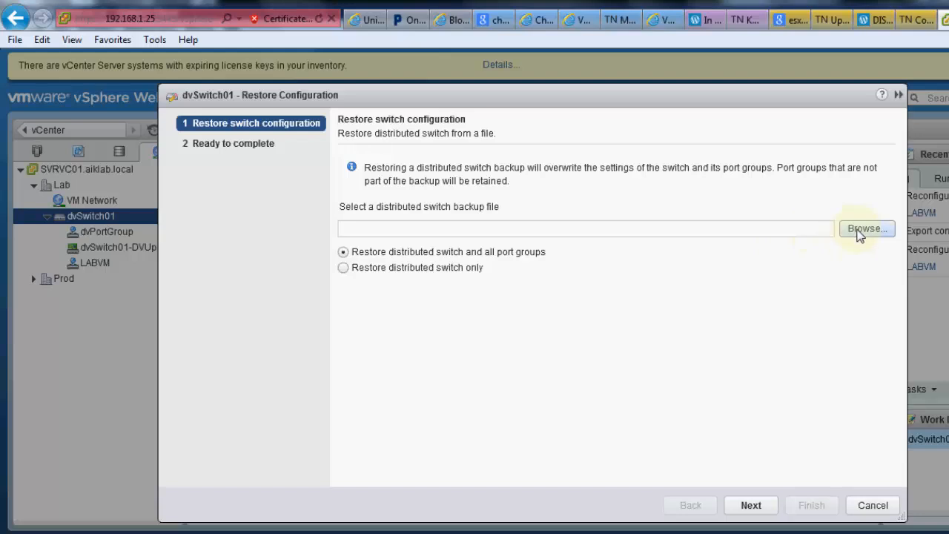
- Restore the distributed switch and all port groups from 'new backup.zip' and finish the wizard
left_click(866, 229)
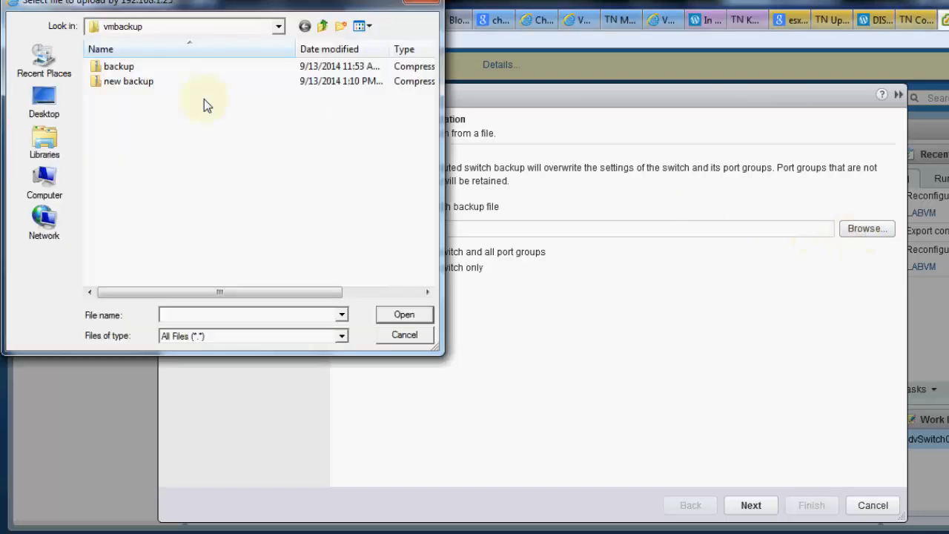
left_click(128, 80)
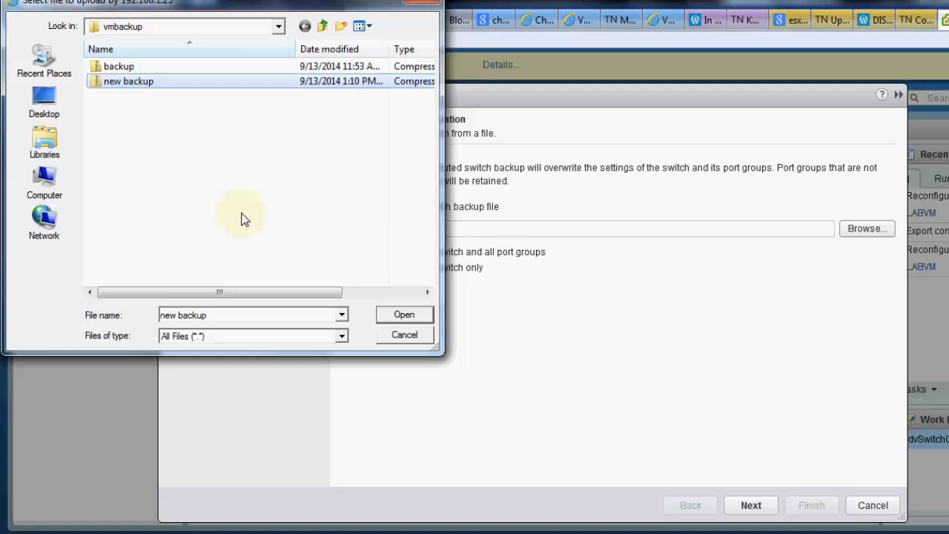
left_click(404, 315)
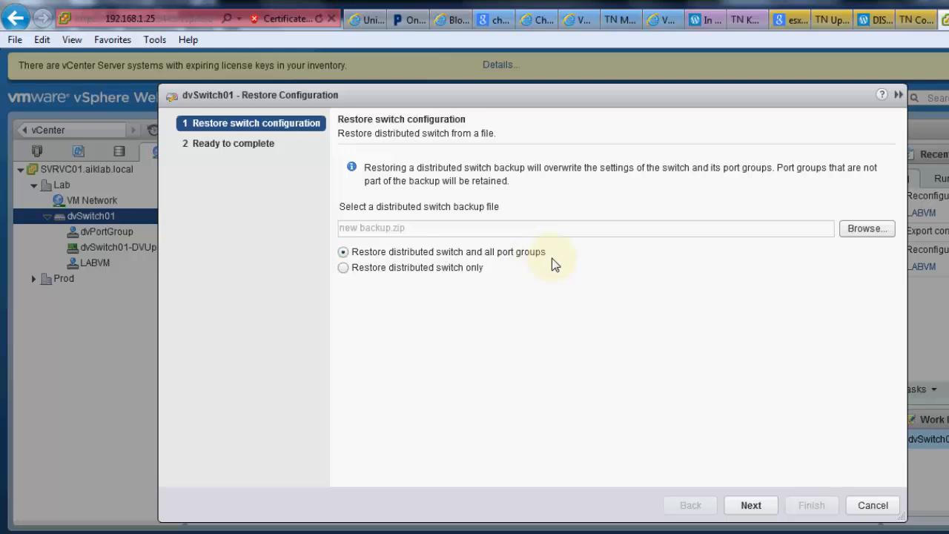
left_click(751, 504)
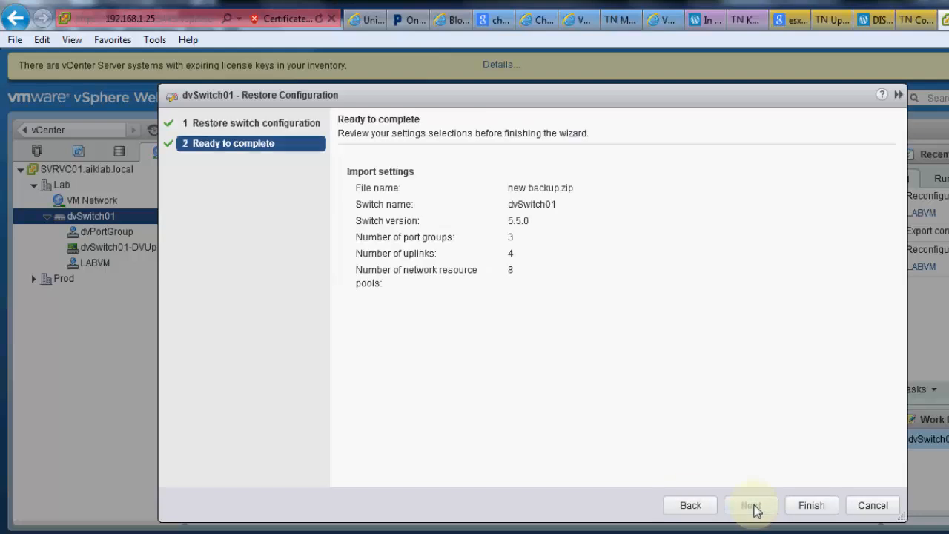
left_click(812, 504)
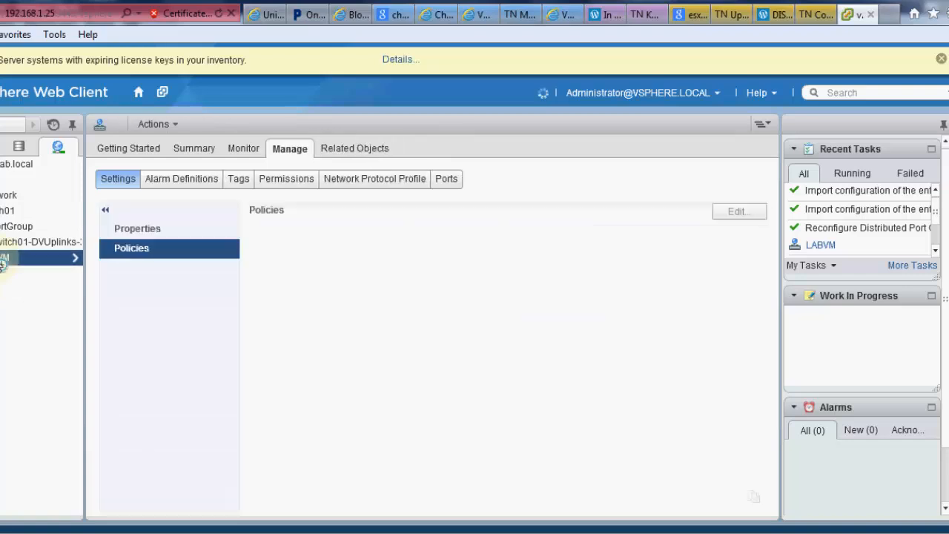
- Check LABVM's policies VLAN section, highlighting the restored VLAN ID 1
left_click(130, 247)
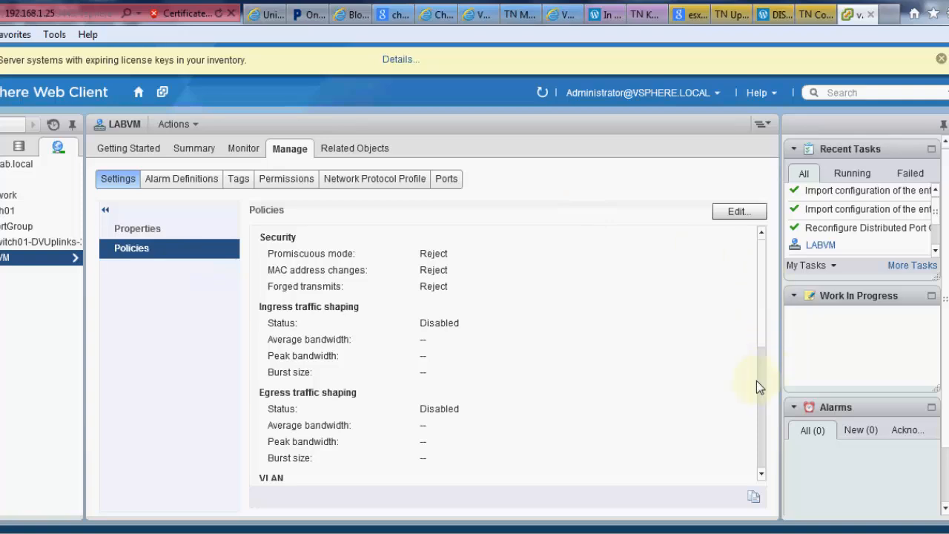
scroll("down", 3)
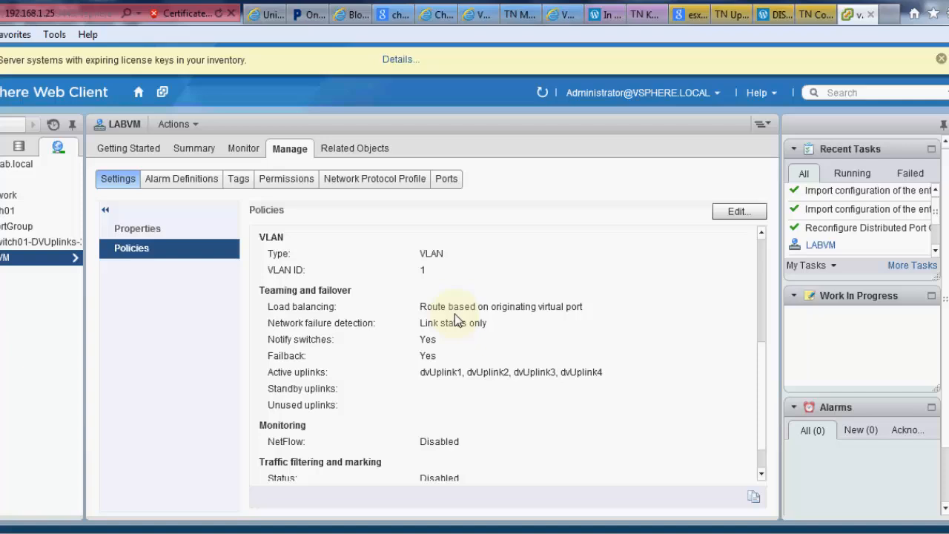
double_click(430, 252)
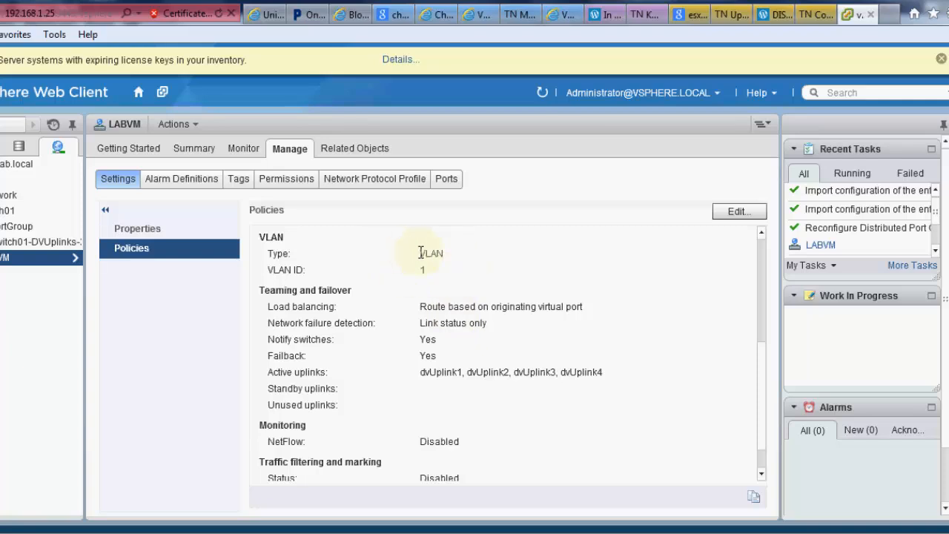
mouse_move(412, 264)
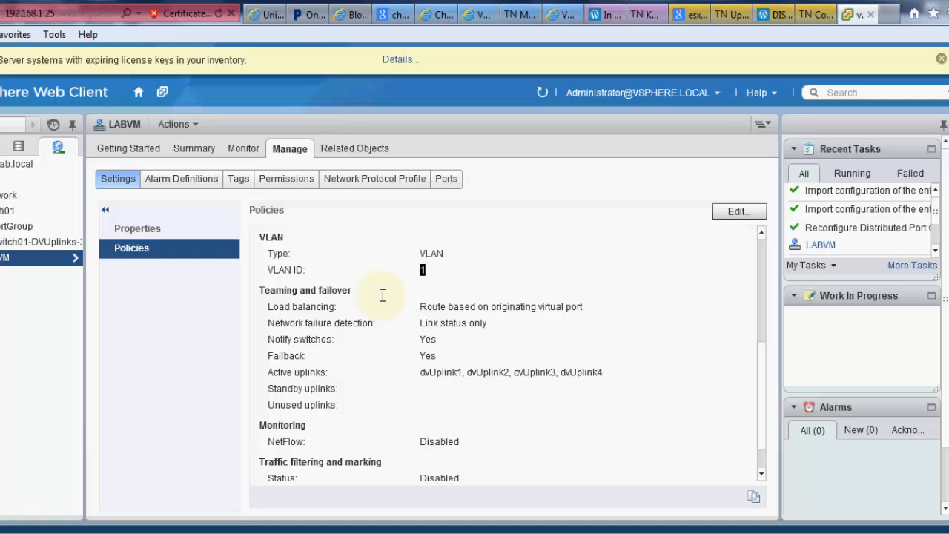
mouse_move(445, 258)
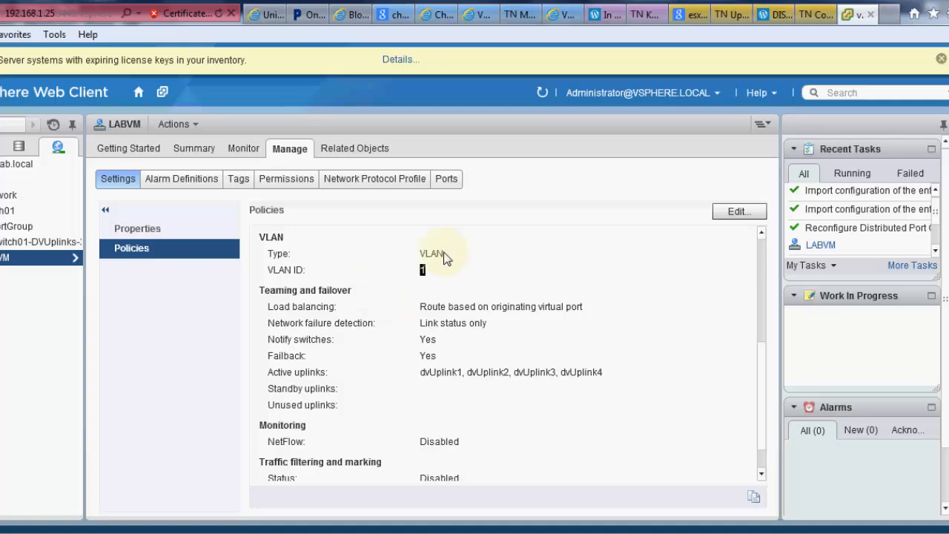
mouse_move(442, 278)
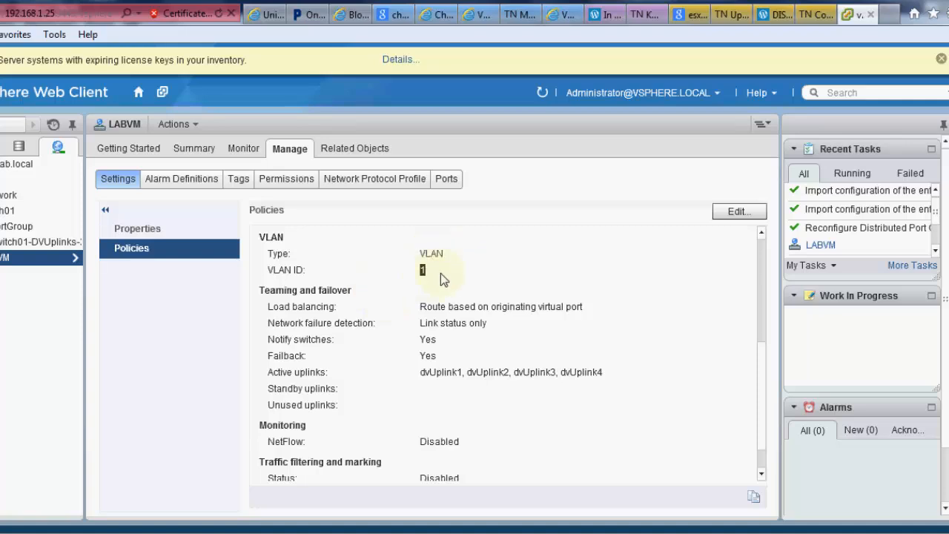